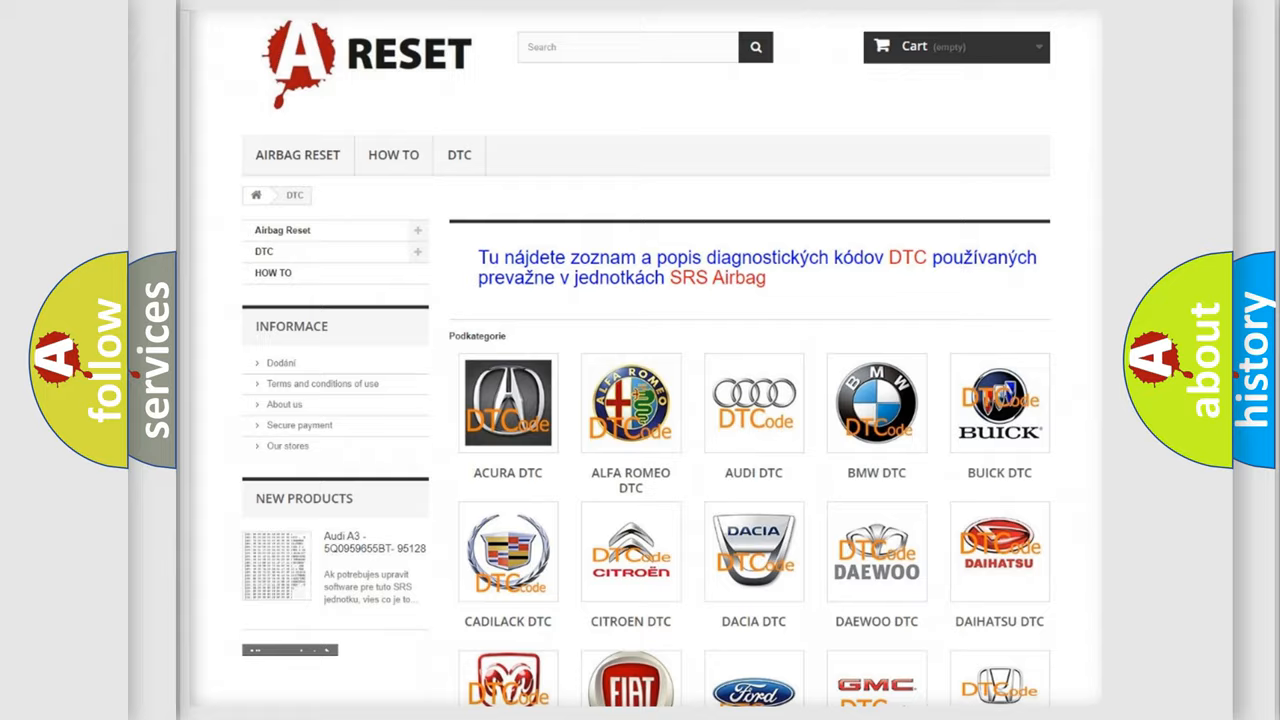
{"action": "scroll", "scroll_direction": "down", "scroll_amount": 3}
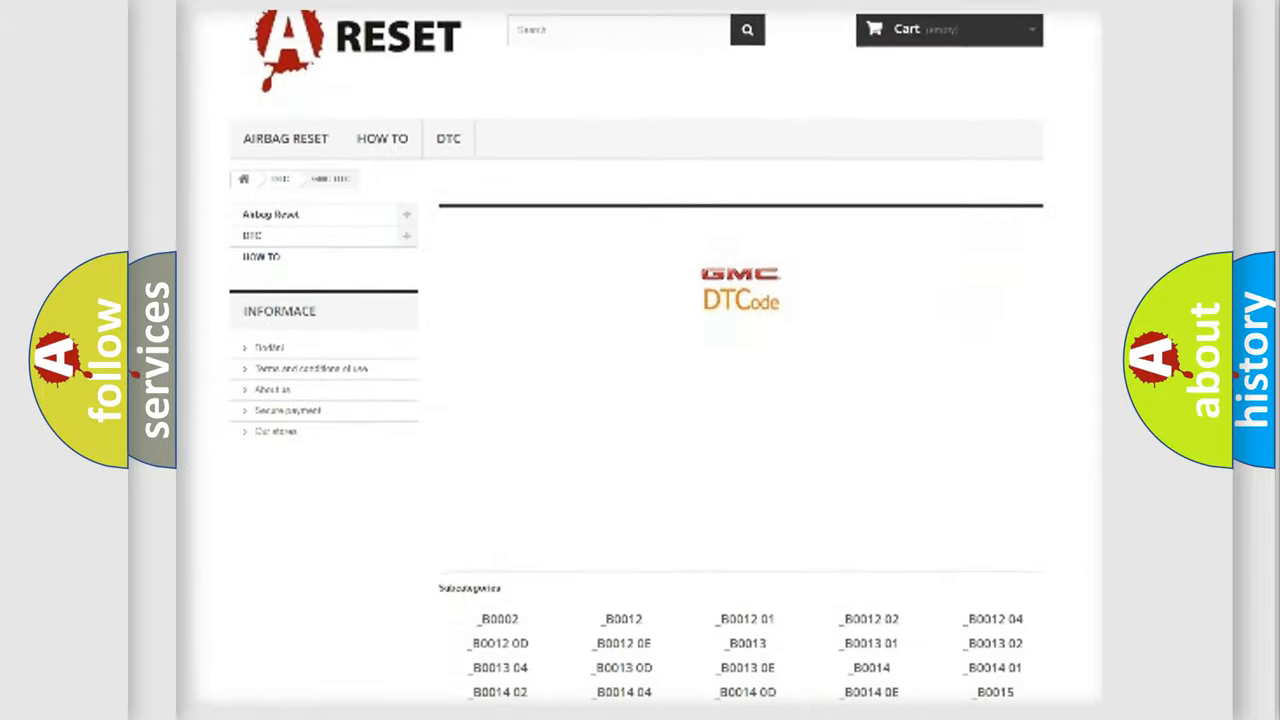
{"action": "scroll", "scroll_direction": "down", "scroll_amount": 3}
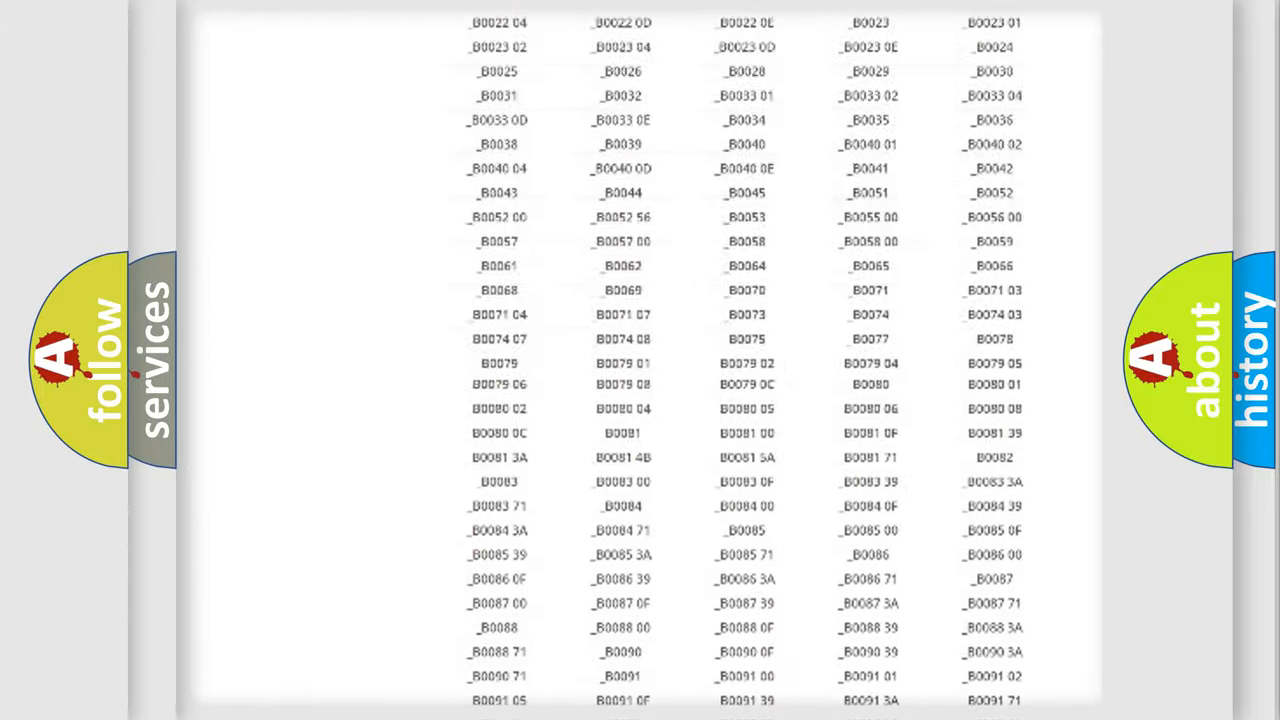